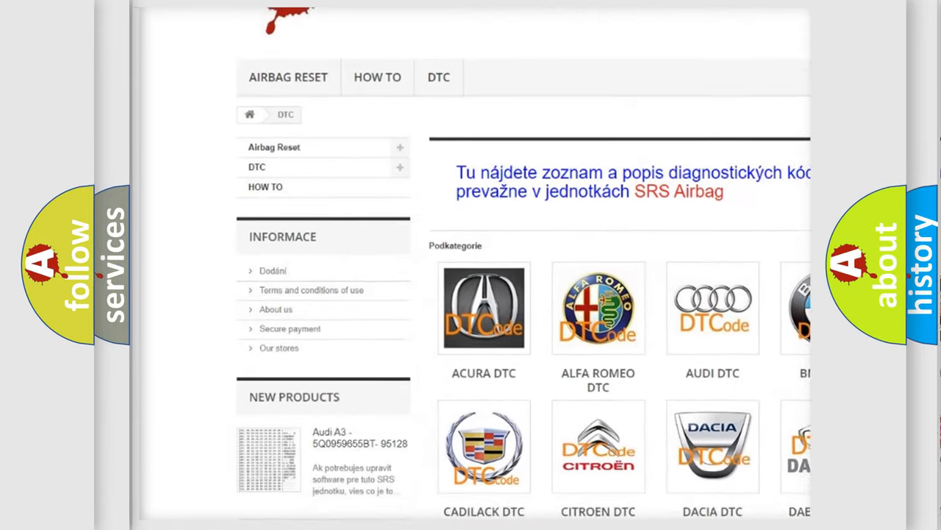
pyautogui.scroll(-3)
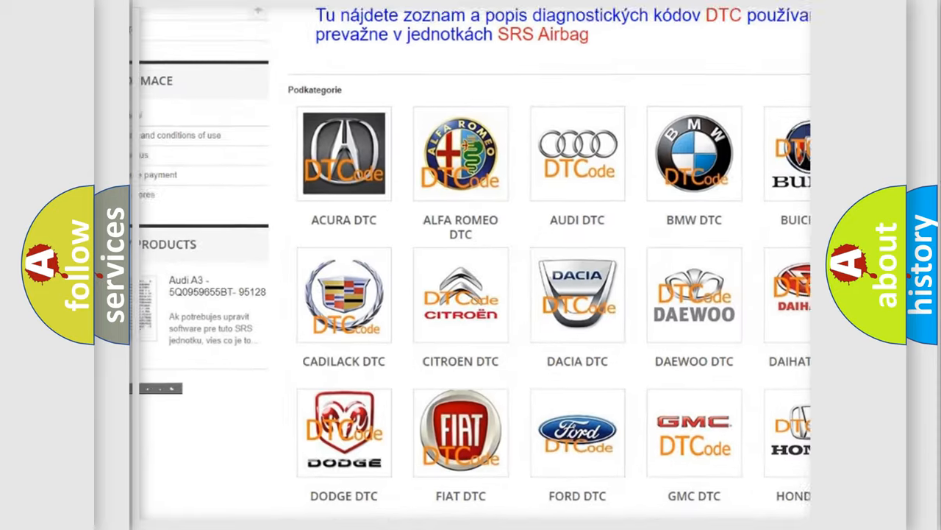
pyautogui.scroll(-3)
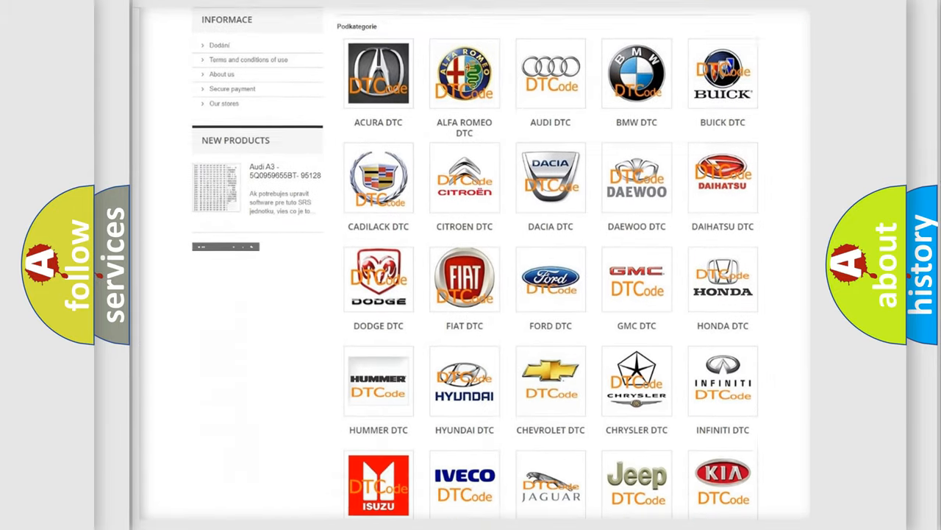
pyautogui.scroll(-3)
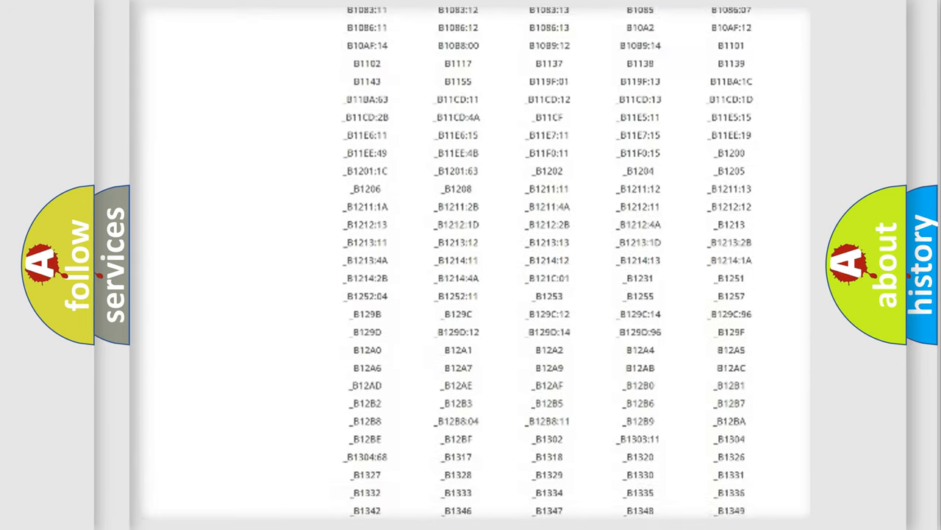
pyautogui.scroll(-3)
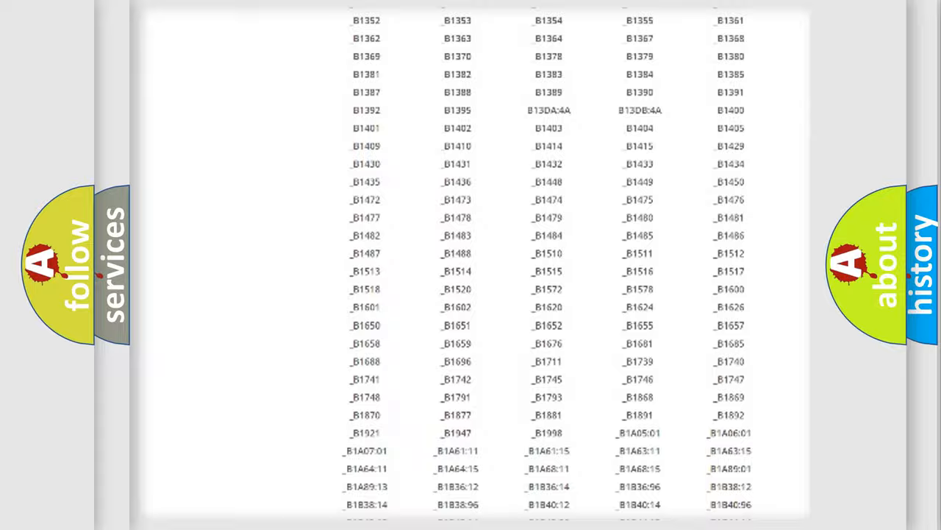